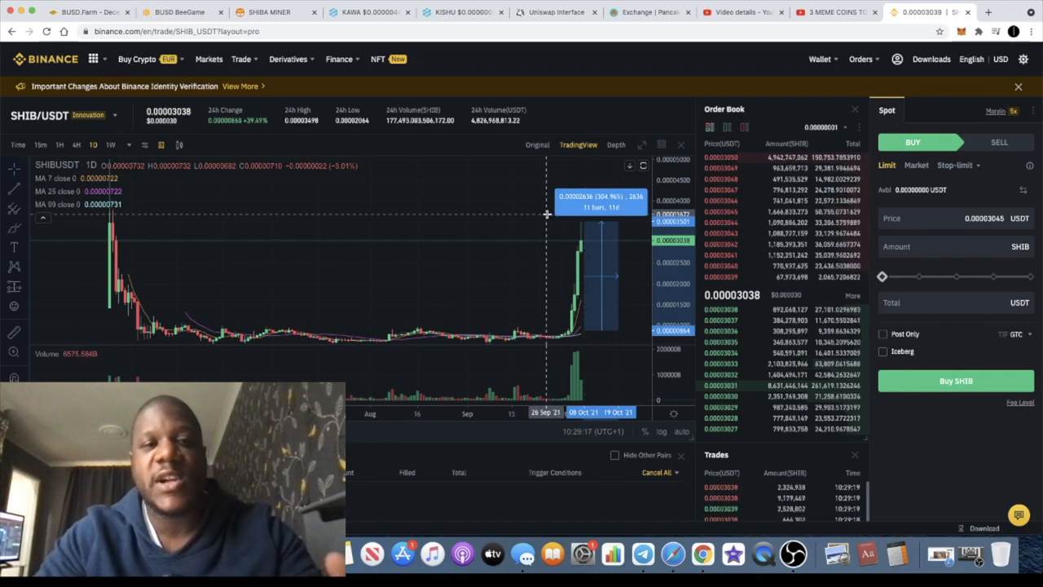
# From the Shiba Miner dashboard (3,147 miners), go to ApeSwap's BNB-to-SHIB swap to buy SHIB.
pyautogui.click(339, 59)
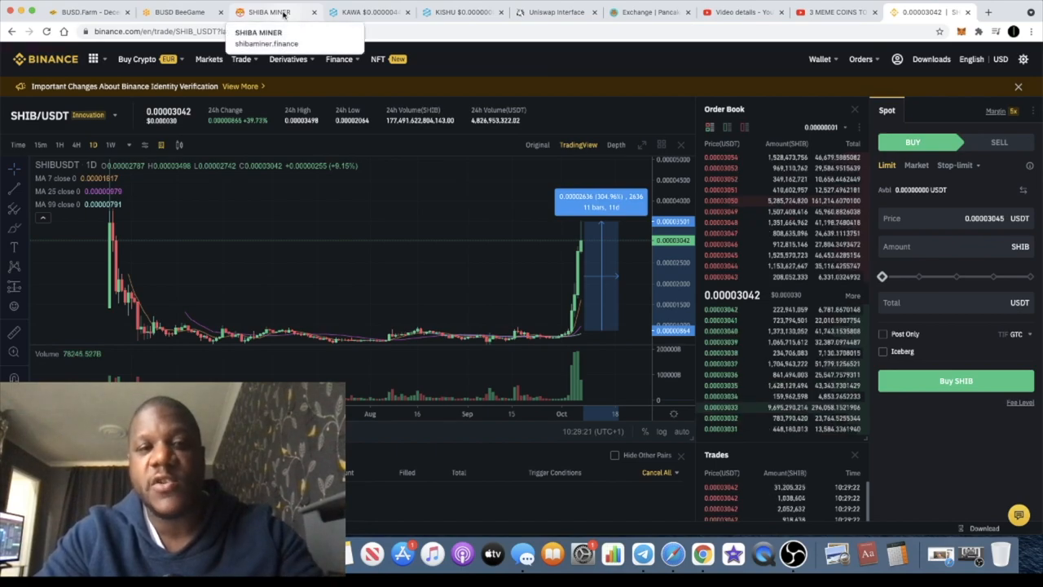
pyautogui.click(269, 11)
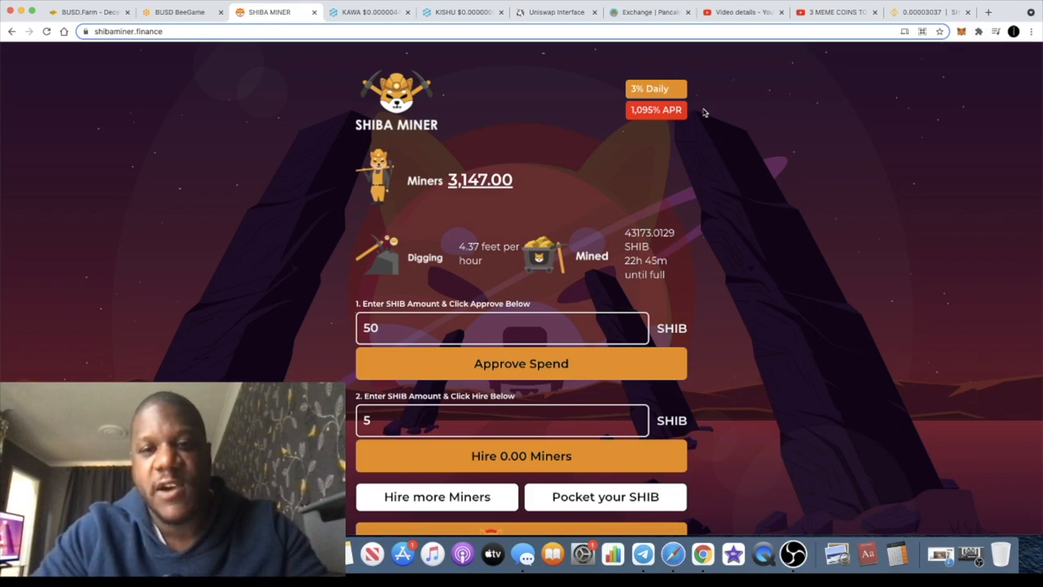
pyautogui.moveTo(655, 139)
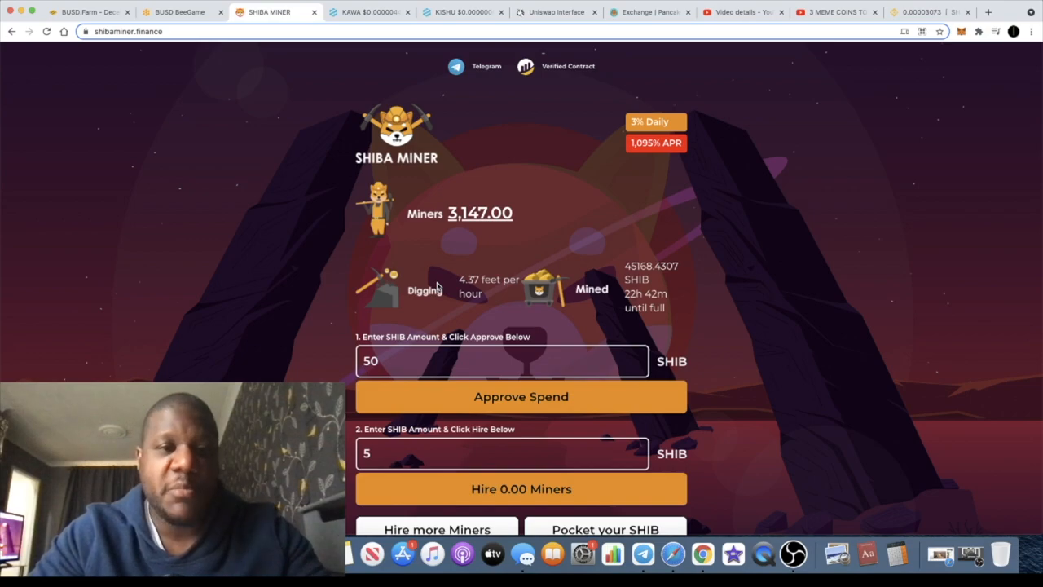
pyautogui.scroll(-3)
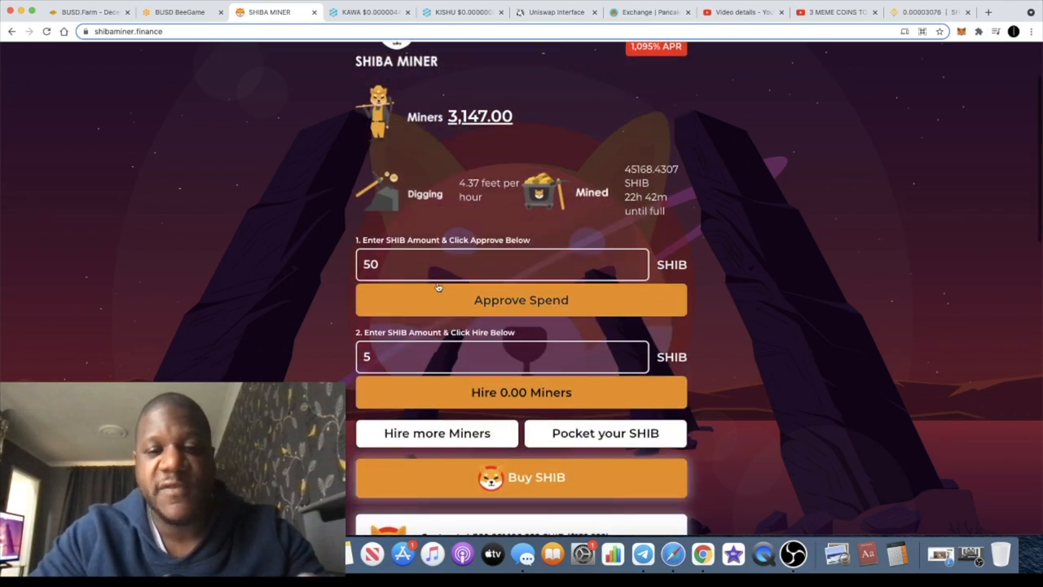
pyautogui.scroll(-3)
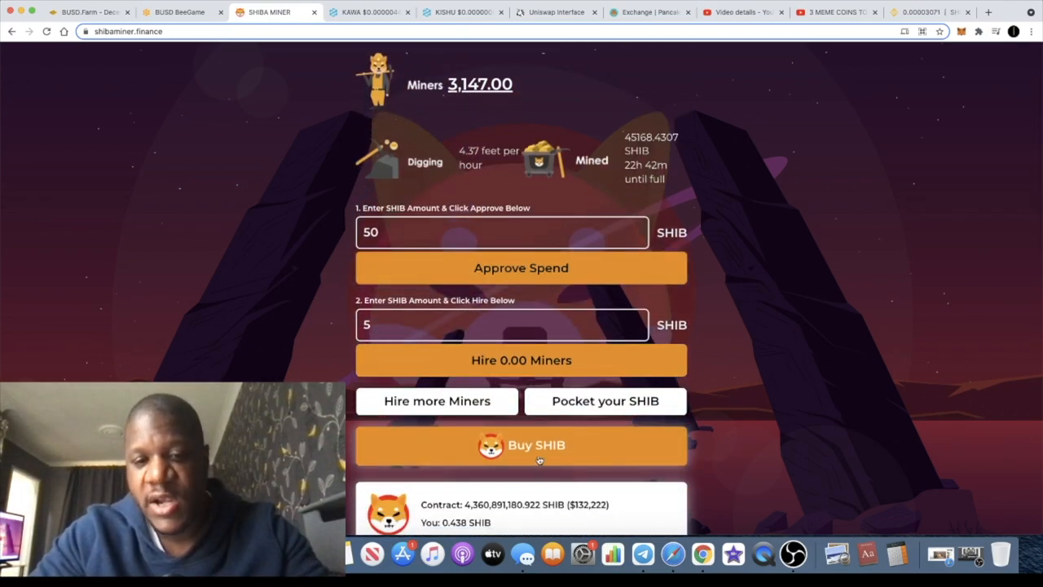
pyautogui.scroll(-3)
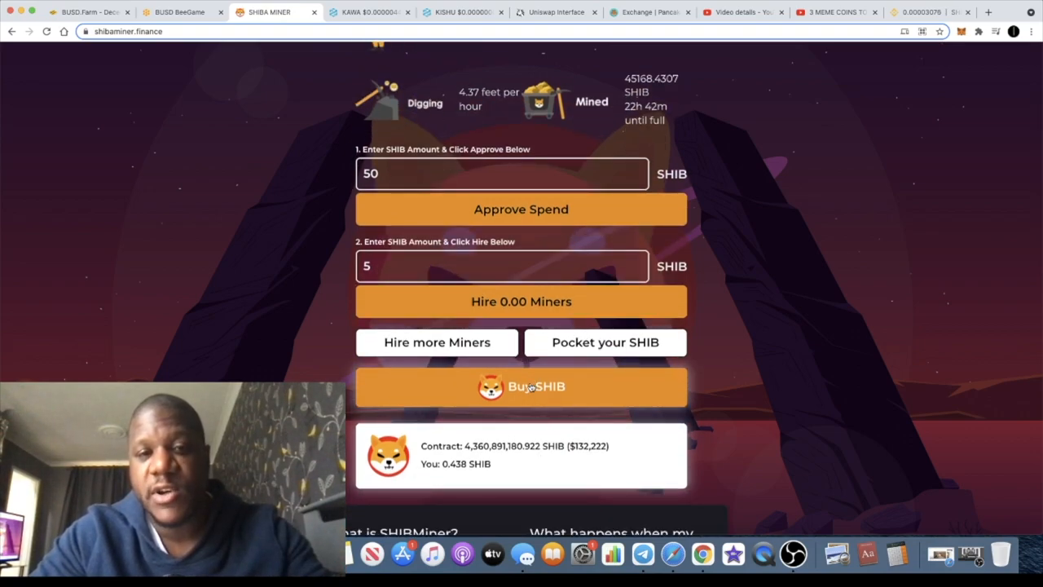
pyautogui.click(522, 386)
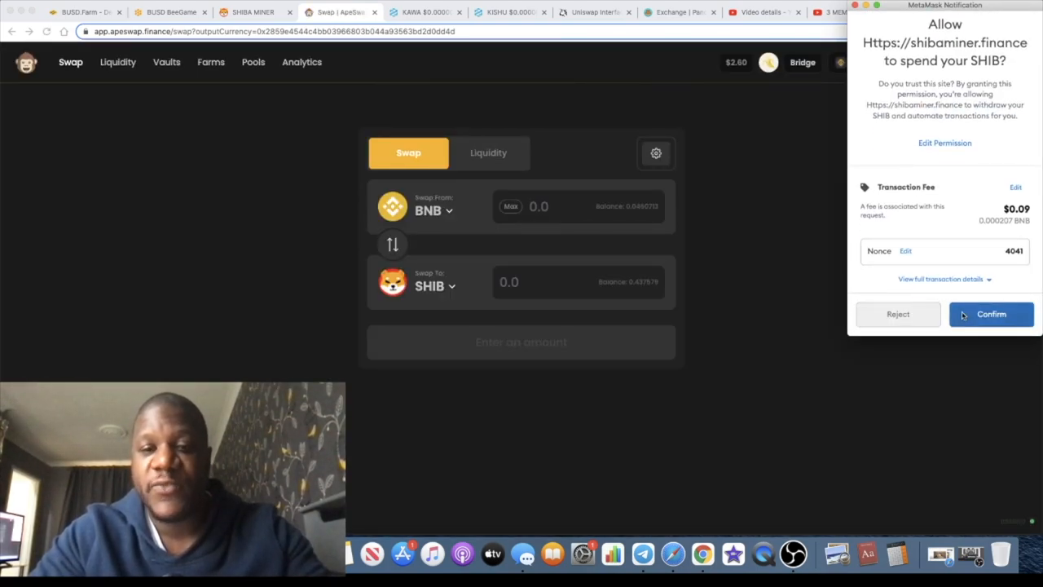
# Dismiss the MetaMask SHIB spending approval and go back to the Shiba Miner dashboard.
pyautogui.click(991, 313)
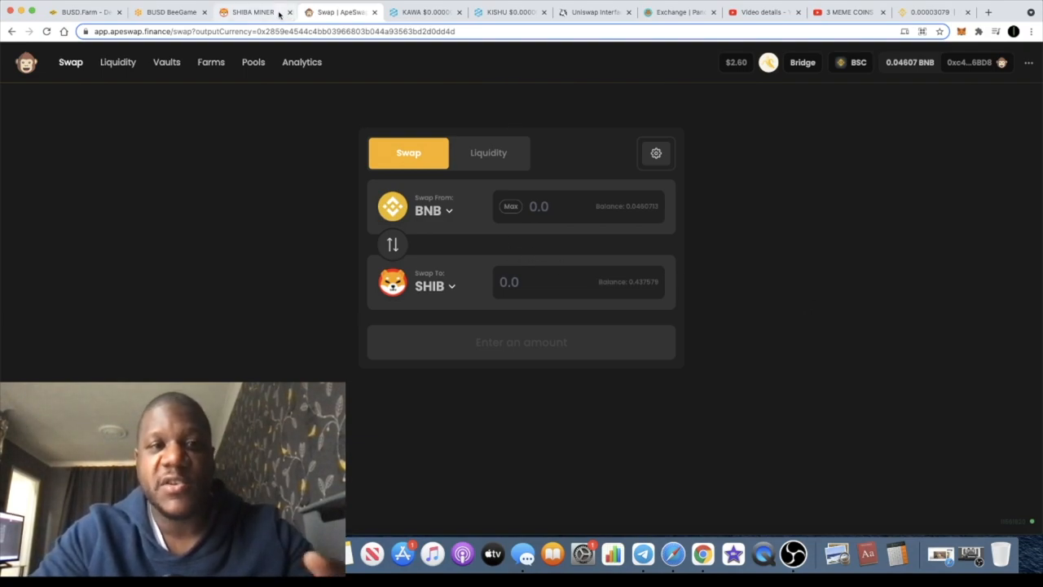
pyautogui.click(252, 11)
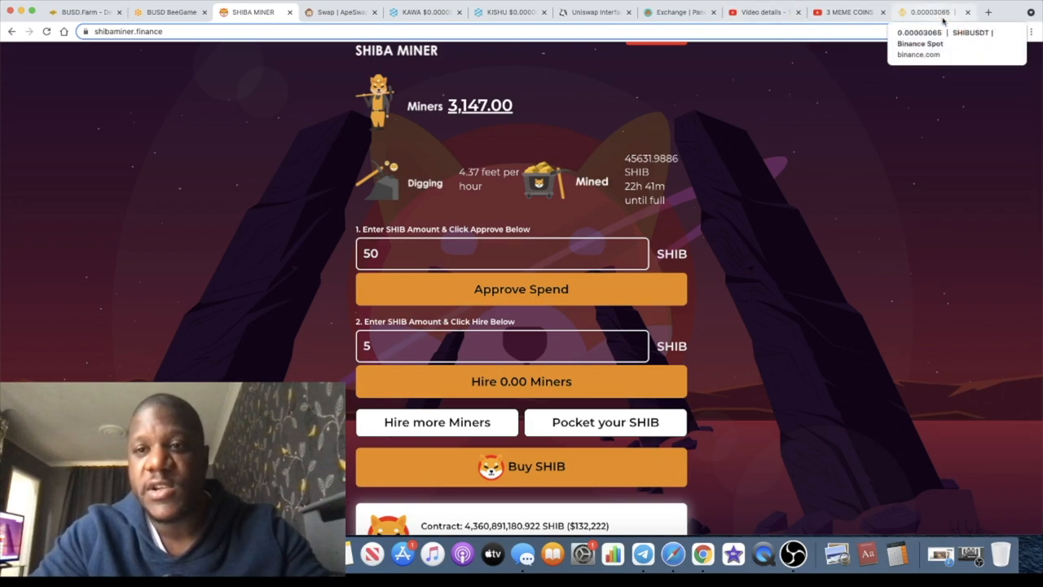
pyautogui.click(937, 12)
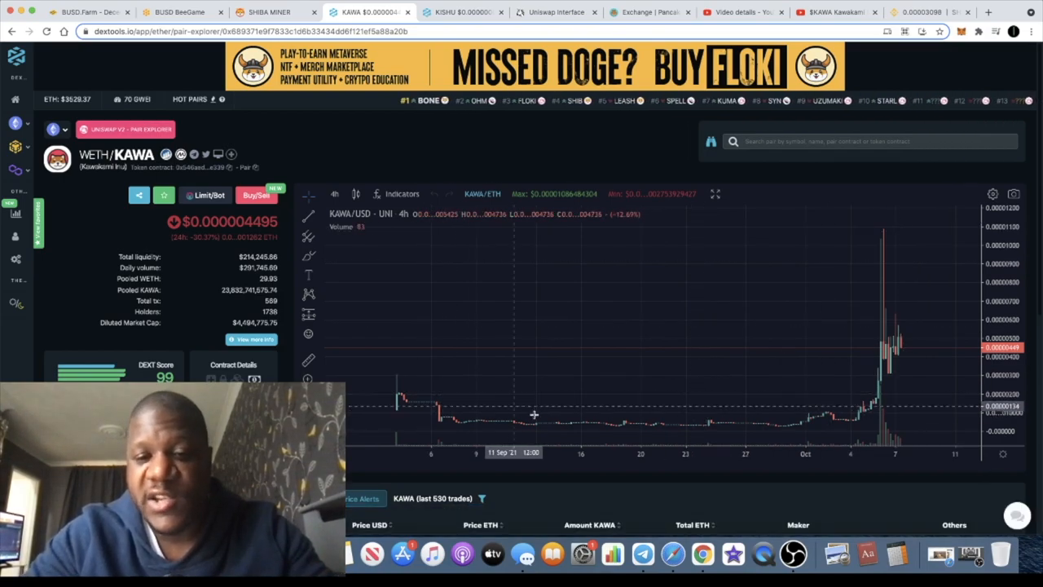
pyautogui.moveTo(885, 313)
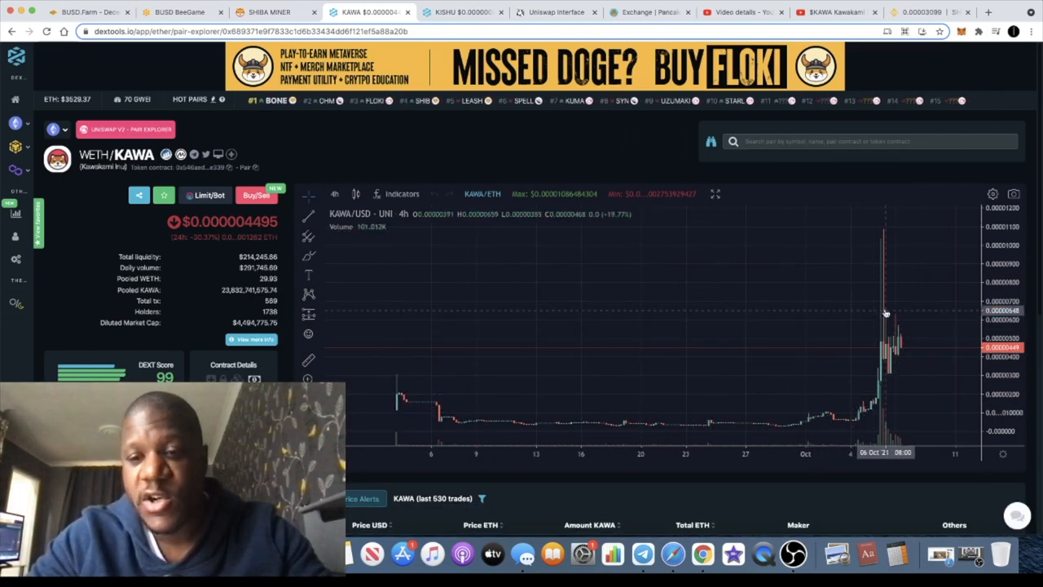
pyautogui.moveTo(823, 391)
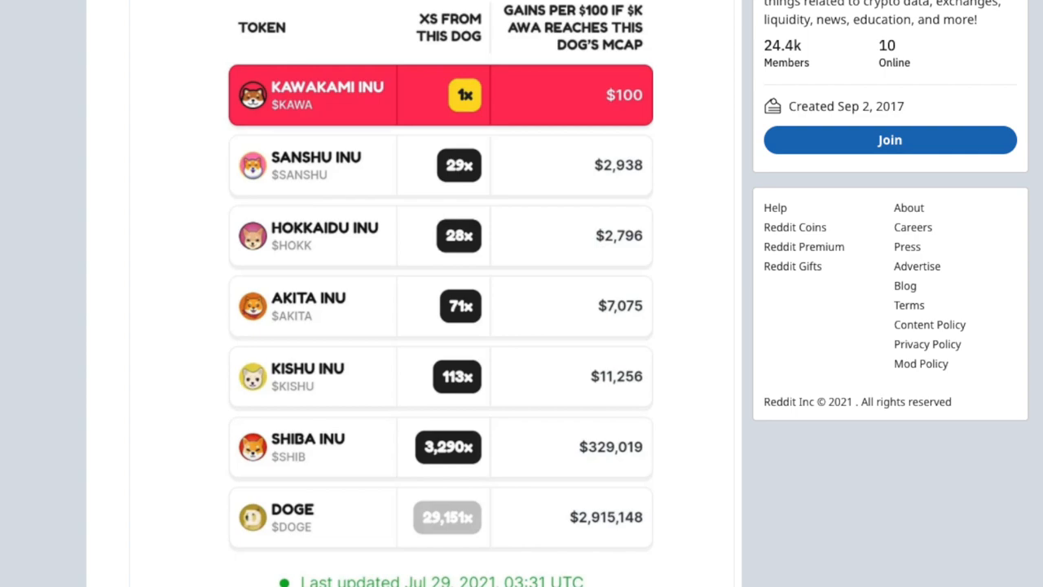
# Return to the DEXTools KAWA/WETH pair explorer chart.
pyautogui.click(370, 13)
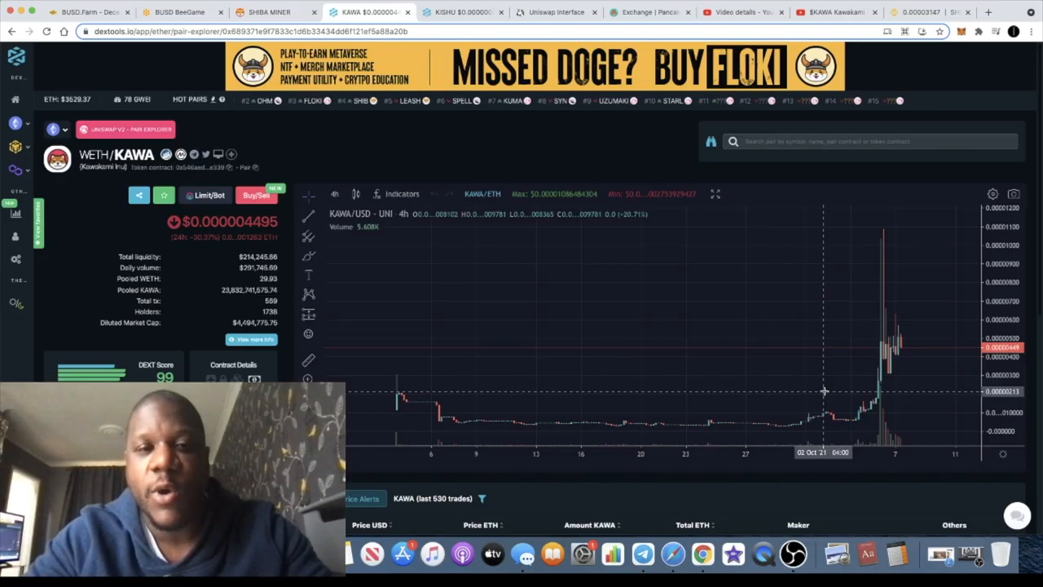
# Review the DEXTools KISHU/WETH chart, then browse down the Kishu Inu site to its community section.
pyautogui.click(457, 12)
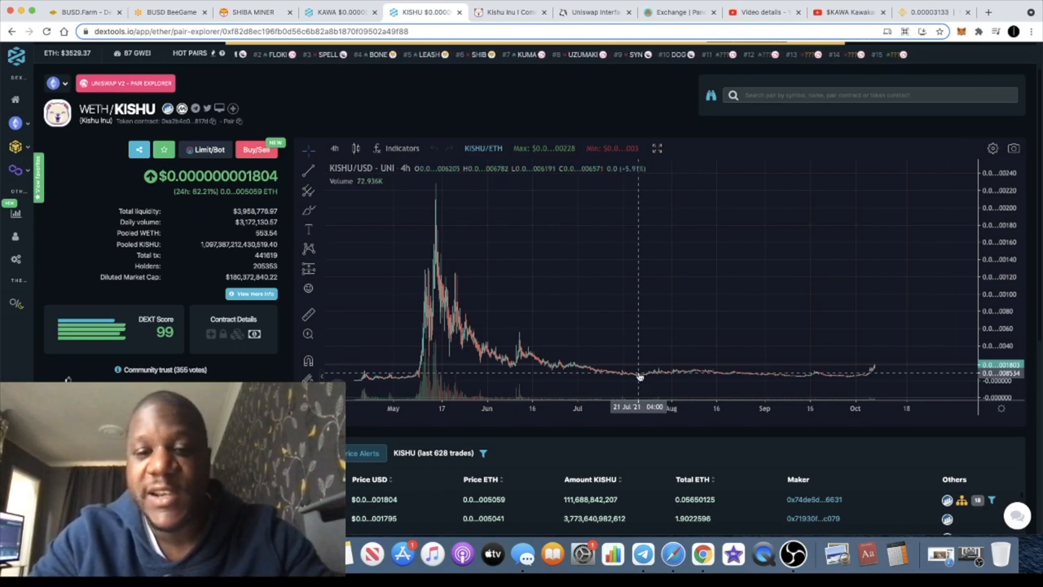
pyautogui.moveTo(764, 300)
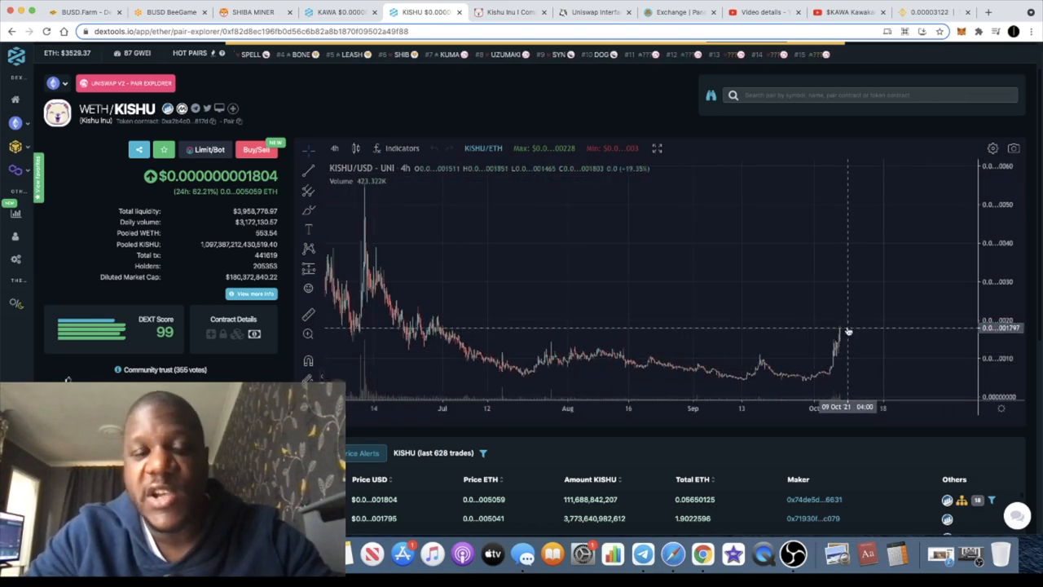
pyautogui.moveTo(705, 257)
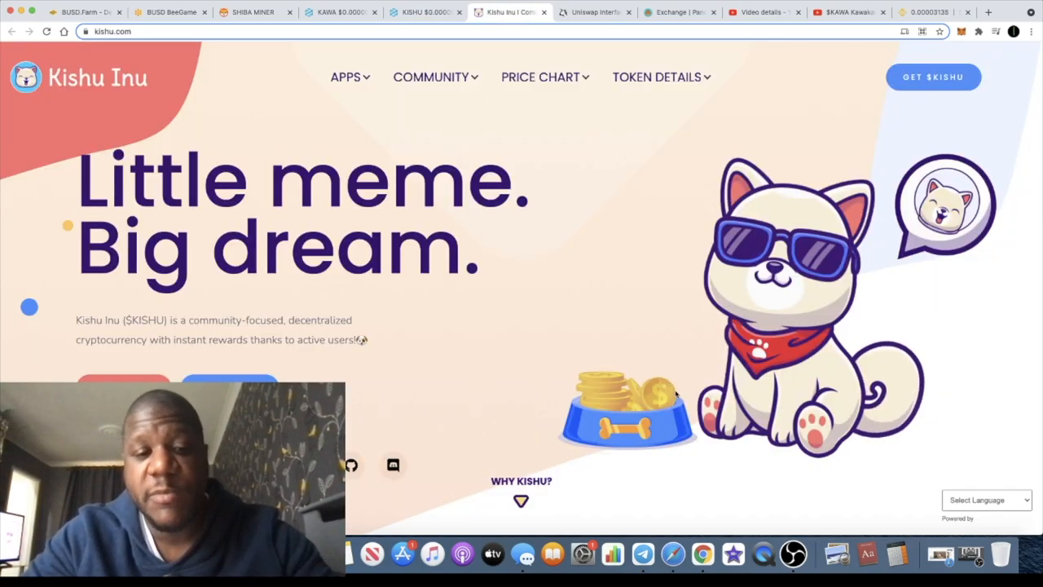
pyautogui.scroll(-3)
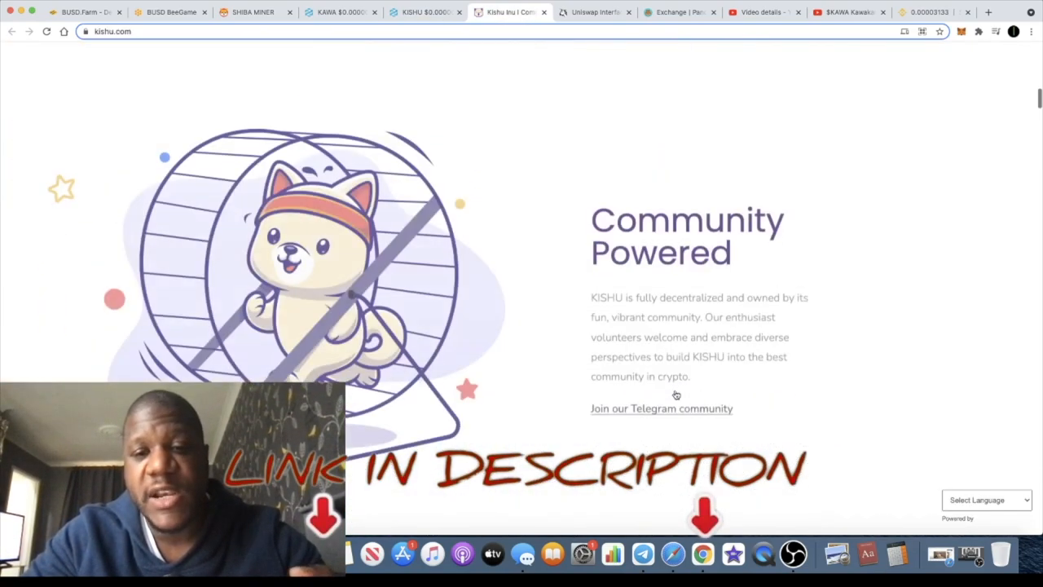